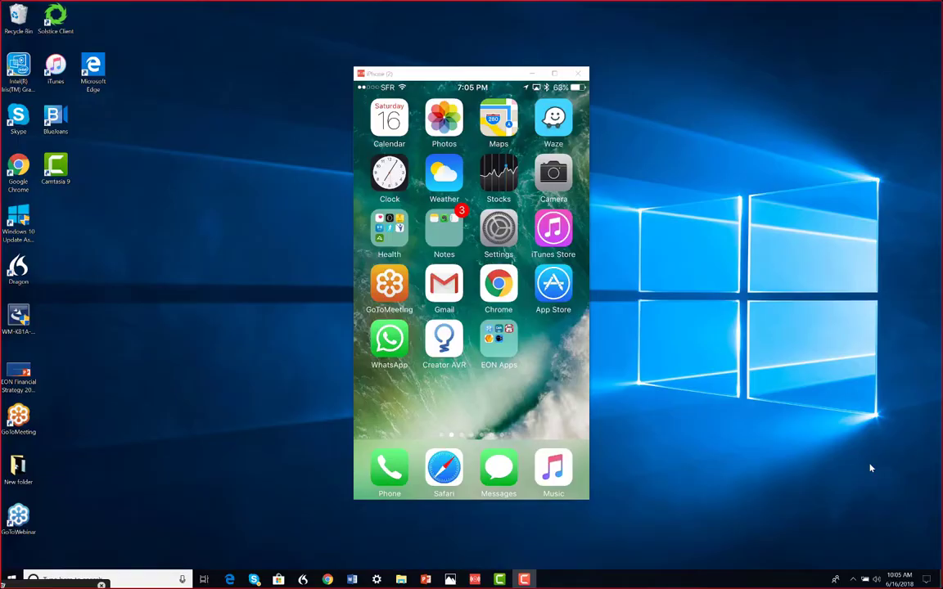
Launch Creator AVR from the home screen and scroll the Library to the History section
click(444, 339)
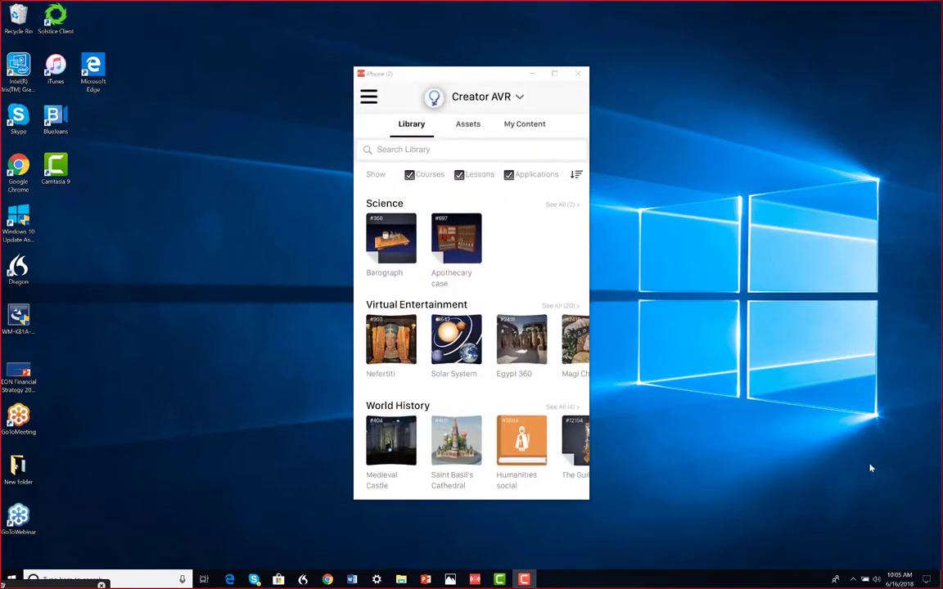
scroll(down, 3)
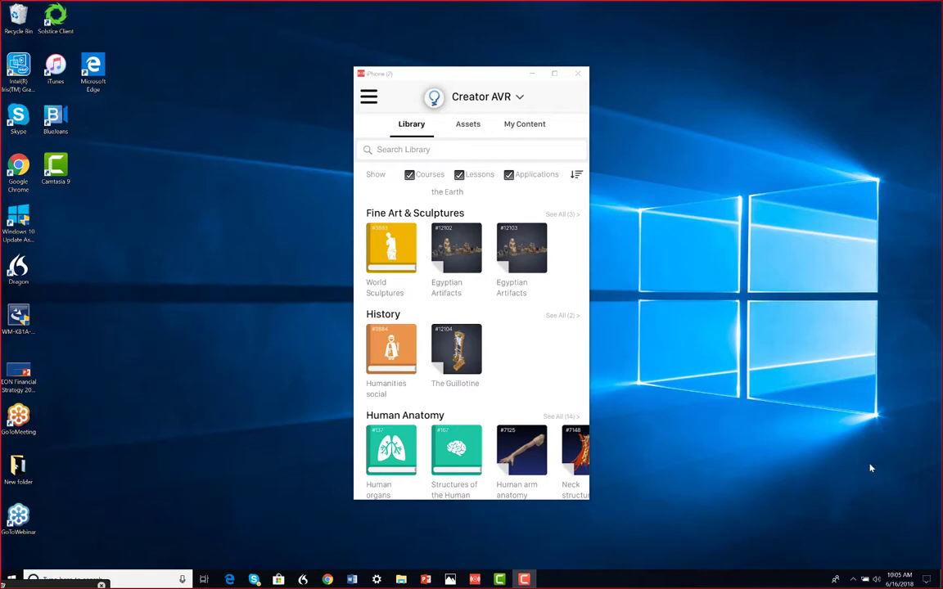
Open The Guillotine lesson under History to see its summary and learning objectives
click(390, 351)
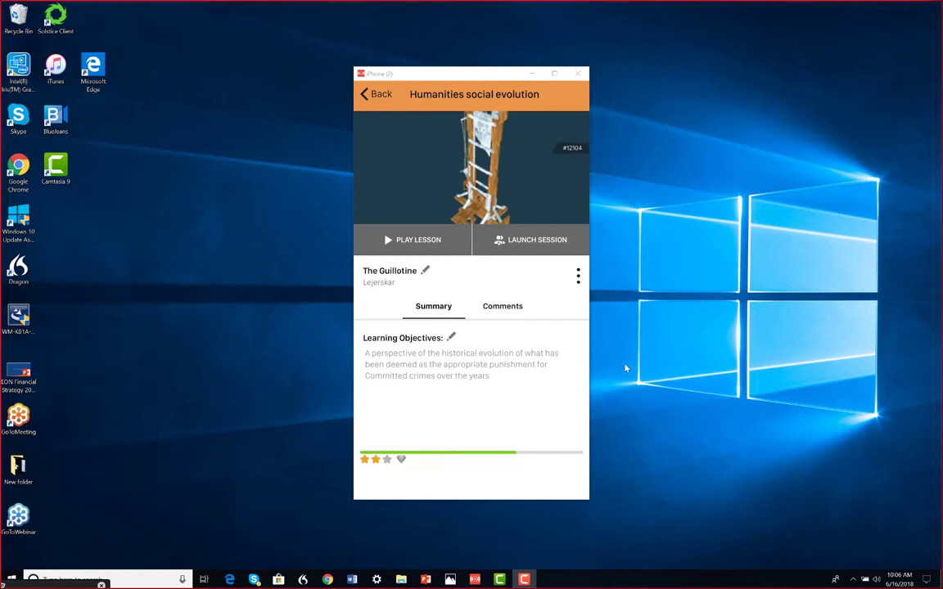
mouse_move(432, 258)
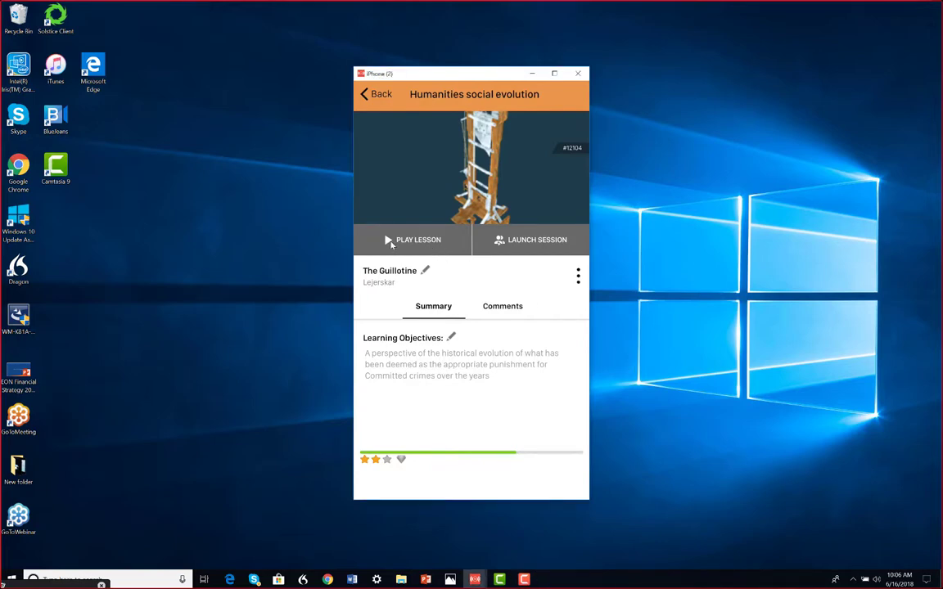
Play The Guillotine lesson and maximize the window on its title screen
click(413, 239)
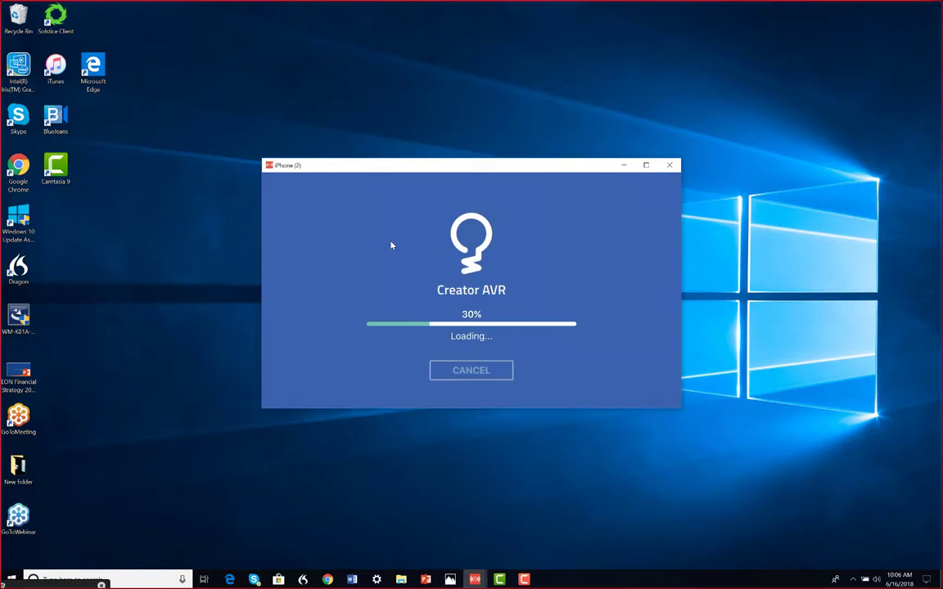
mouse_move(439, 241)
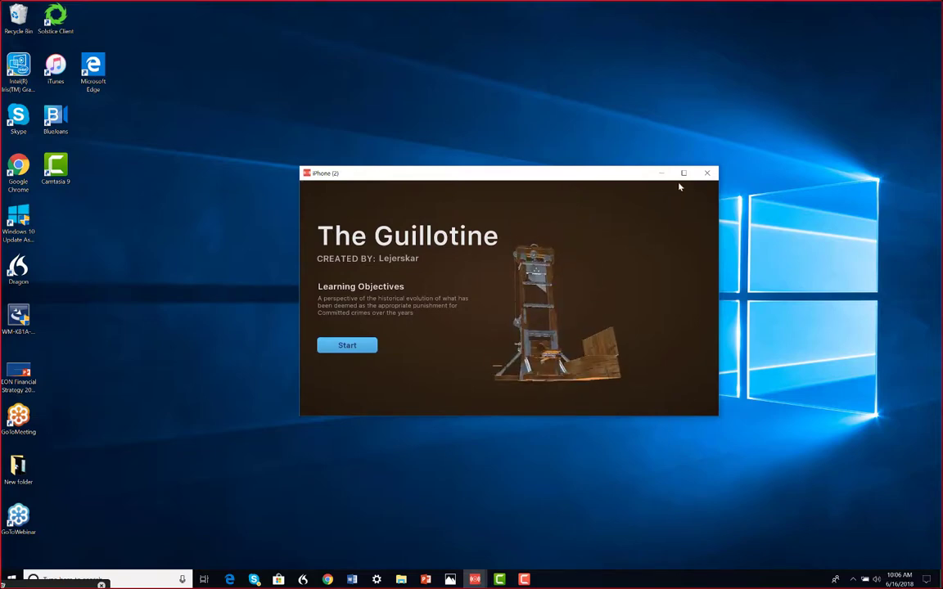
click(681, 174)
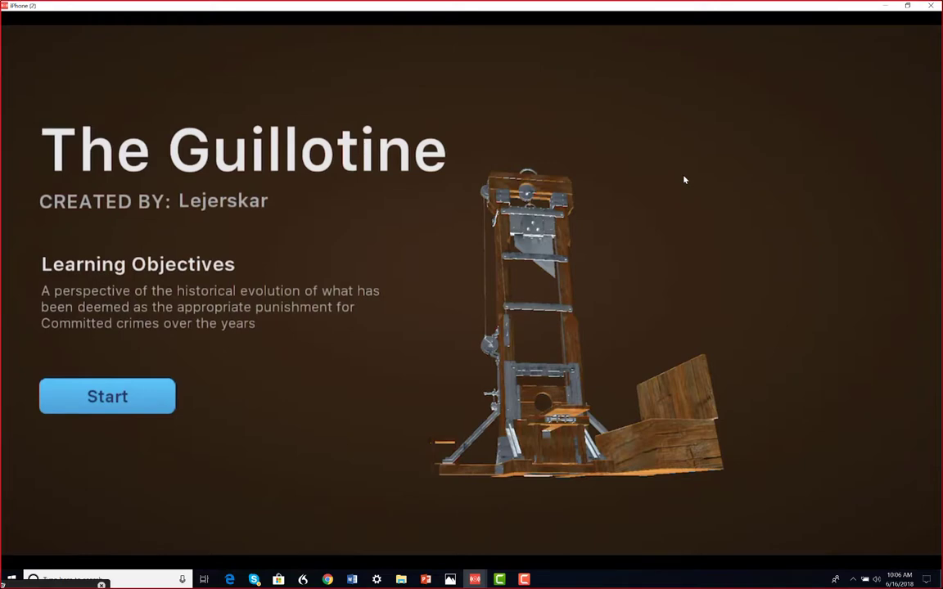
Start the lesson into the labelled 3D guillotine scene and restore the window size
click(109, 396)
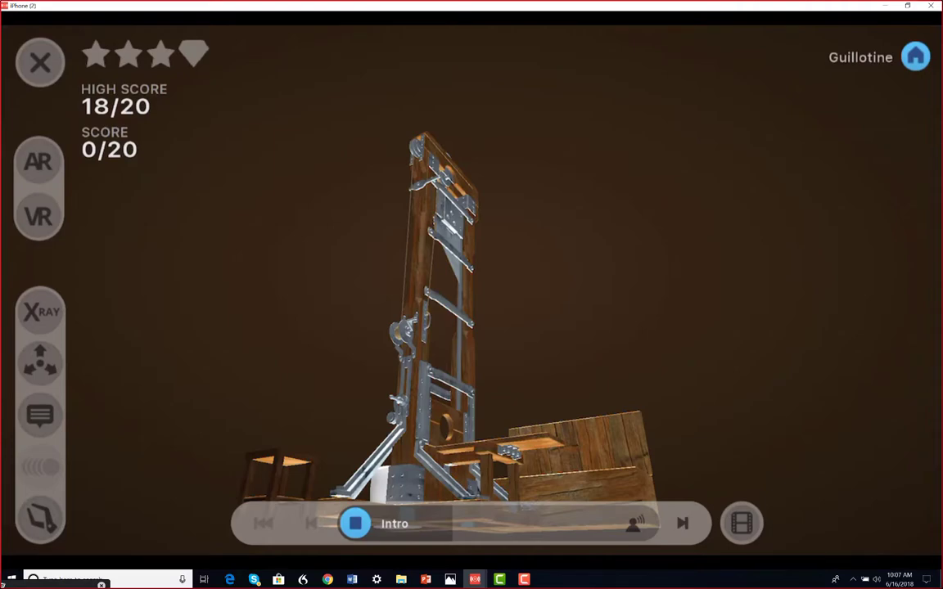
click(907, 6)
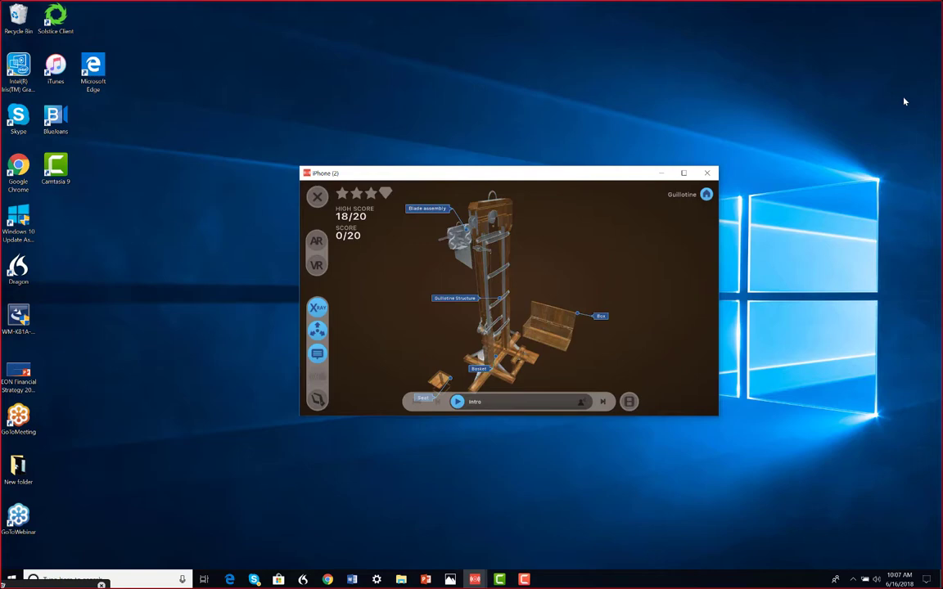
Switch to AR, place the guillotine, answer 'Who invented the Guillotine?' with option 3 and close the quiz
click(323, 265)
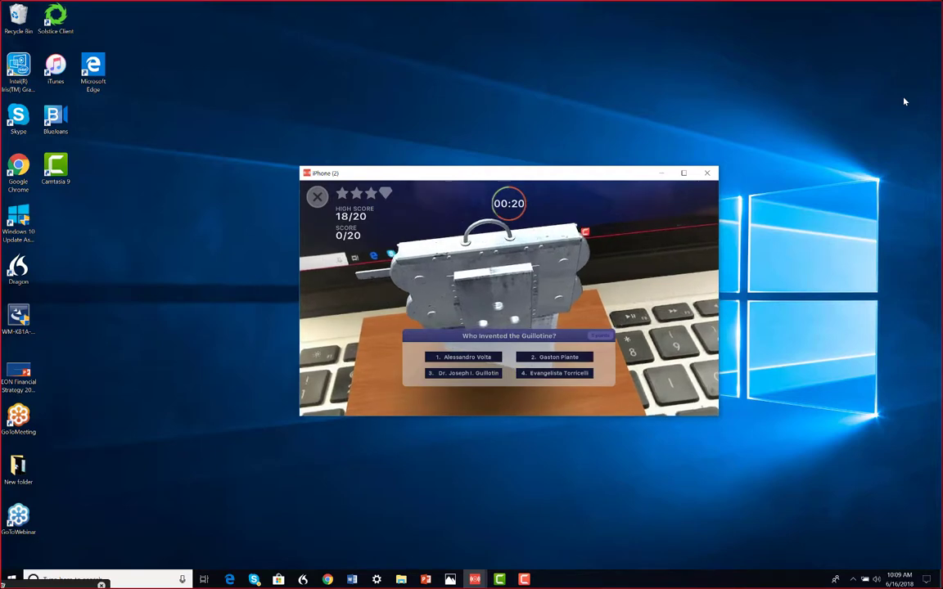
click(463, 373)
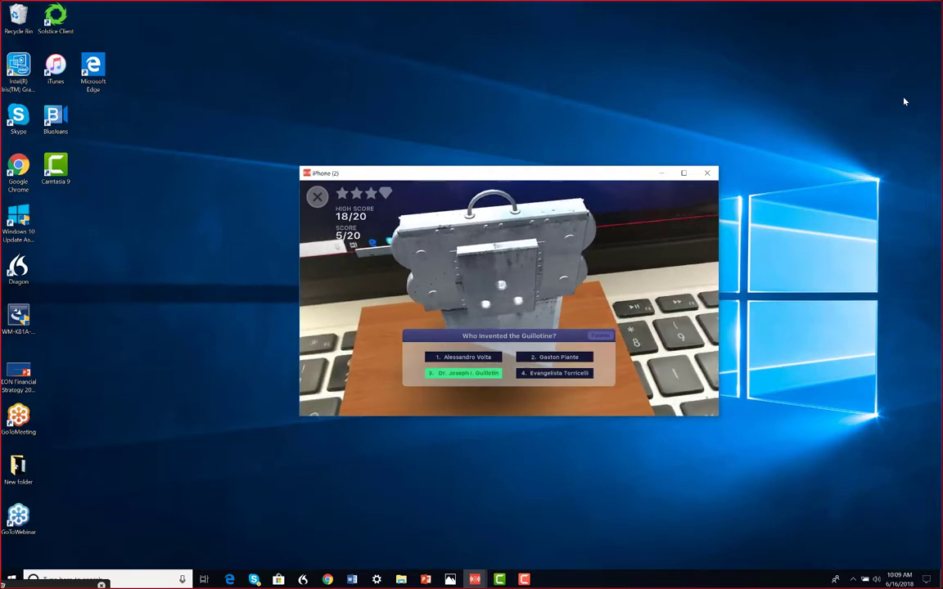
click(461, 374)
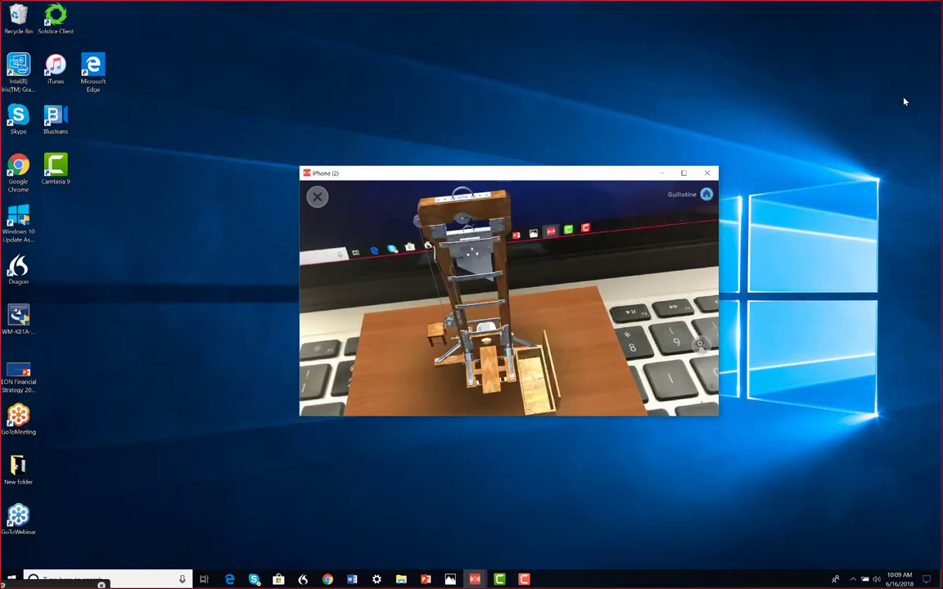